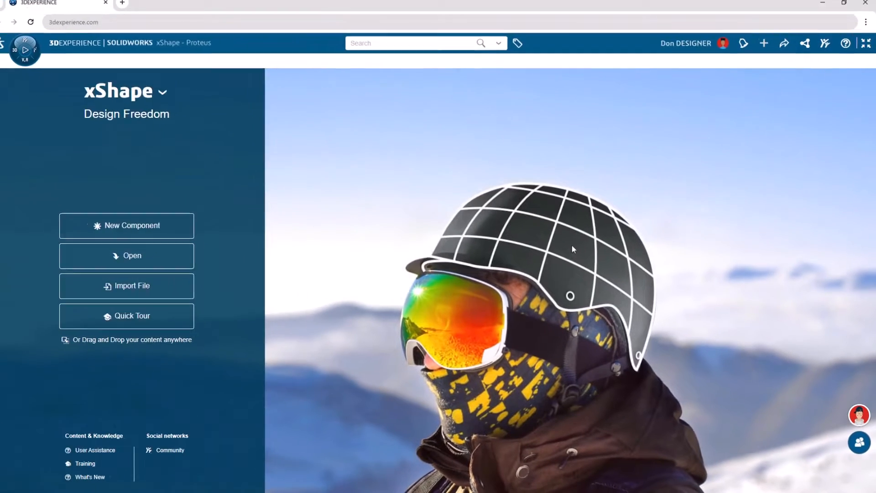
Step: Reply 'Yup!' in the Communities chat and open the Proteus Dataset assembly
left_click(825, 50)
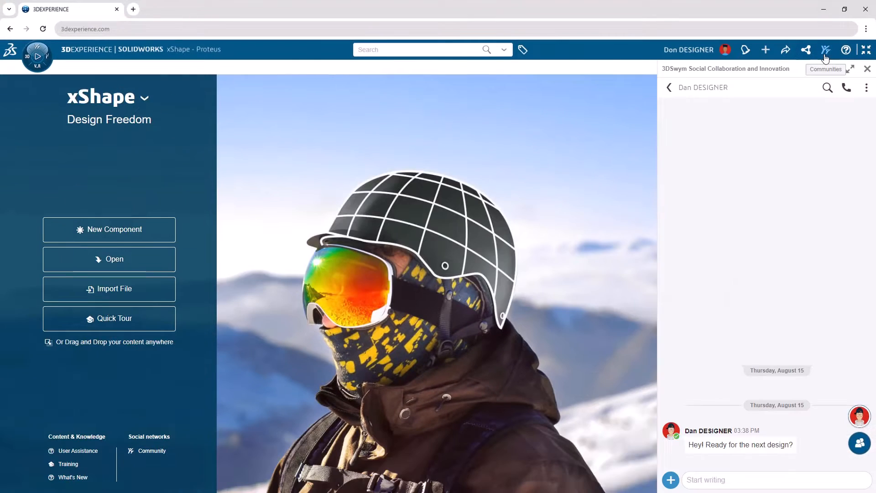
type("Yup!")
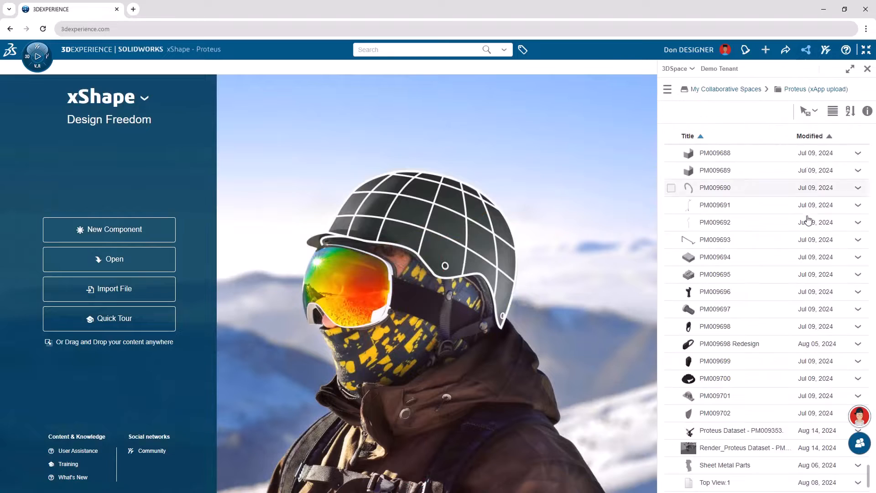
double_click(741, 430)
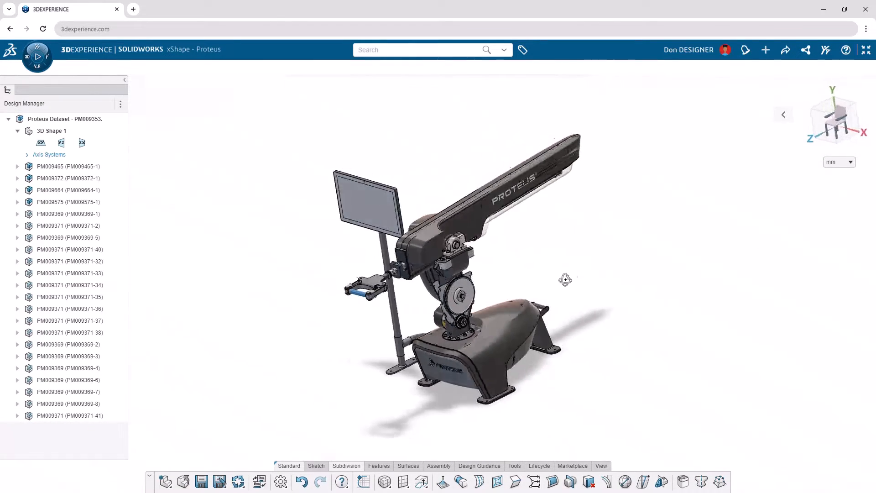
Step: Extrude Sketch.1 around the belt housing into a subdivision primitive body
left_click_drag(565, 279, 790, 302)
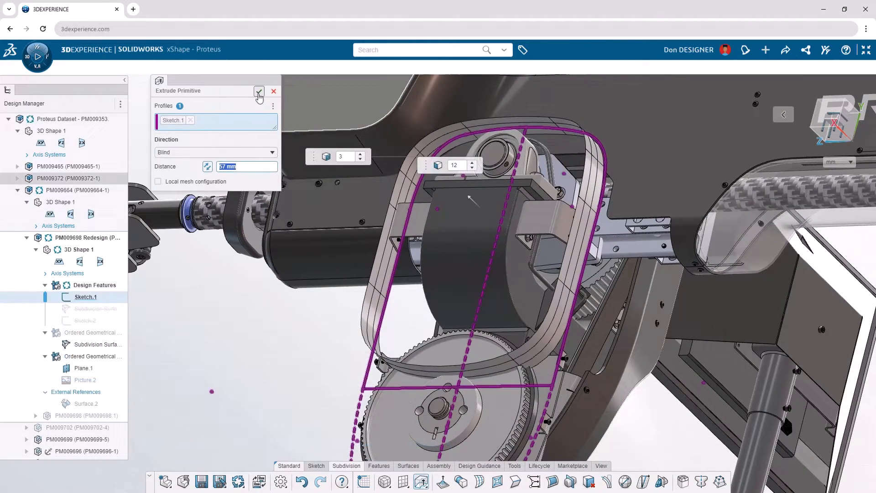
left_click(258, 91)
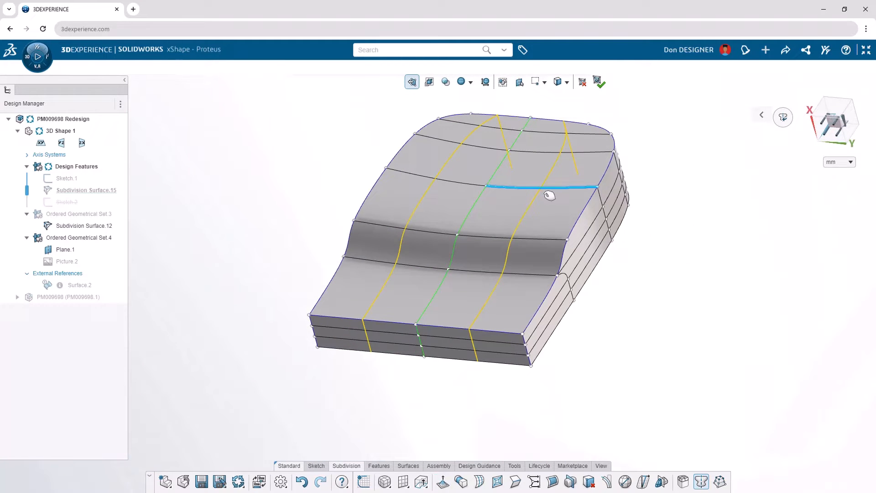
Step: Show Sketch.2 below the U-shaped body and search 'rev' in the shortcut bar
left_click(500, 344)
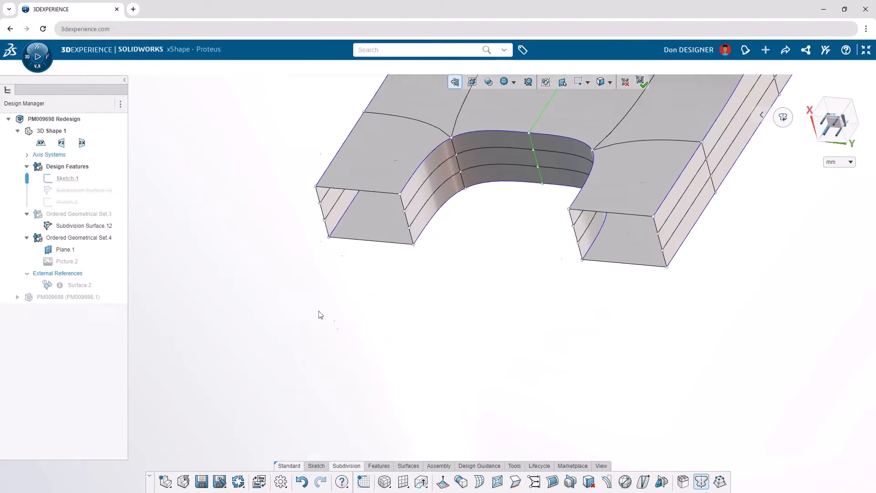
type("rev")
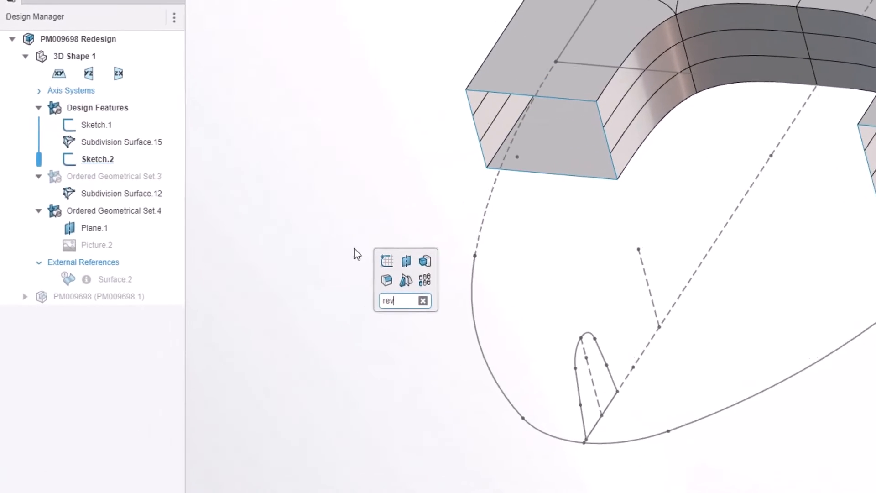
type("rev")
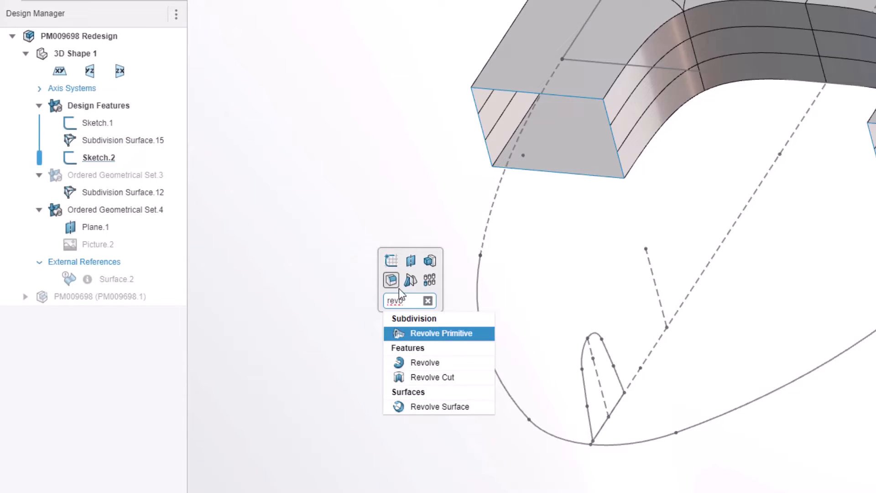
Step: Revolve the teardrop profile 140 degrees about Line.1 as a subdivision primitive
left_click(439, 333)
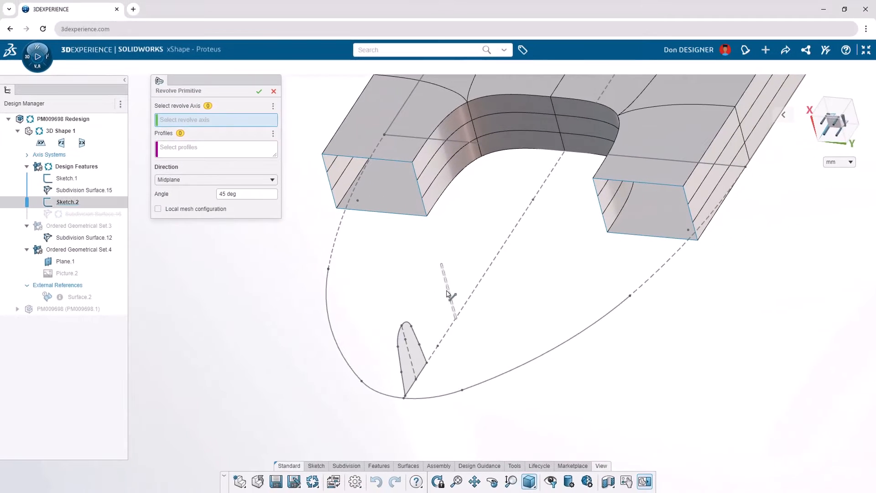
left_click(448, 294)
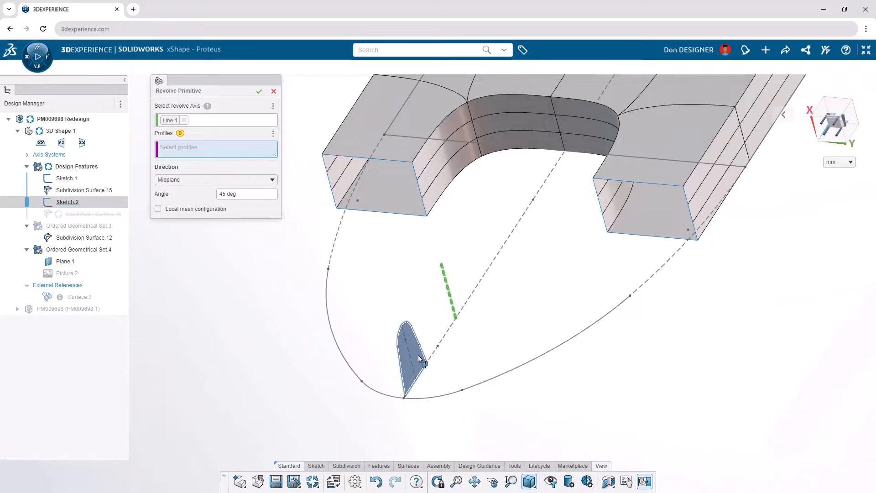
left_click(407, 358)
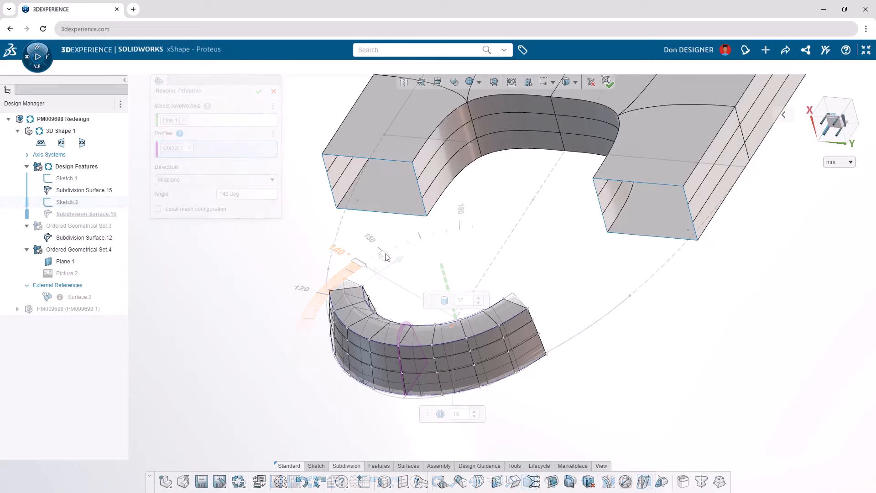
left_click(258, 91)
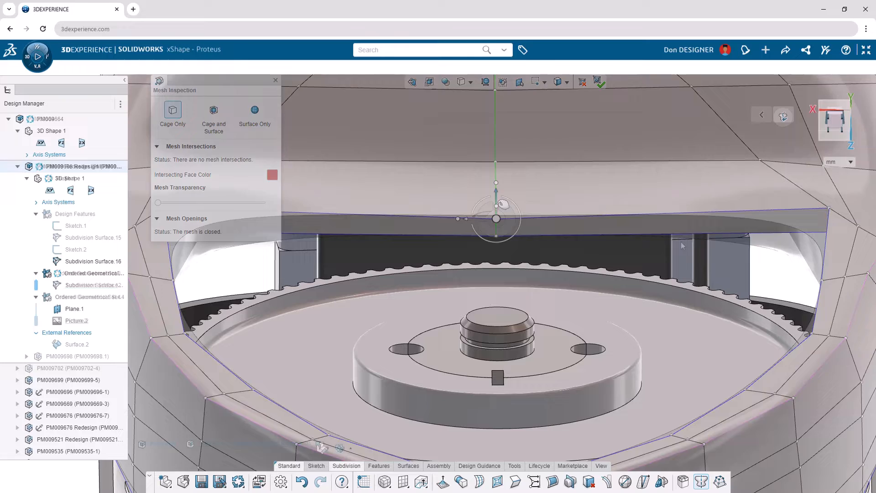
Step: Close Mesh Inspection and convert Picture.2, the chevron logo, into a sketch
left_click(275, 80)
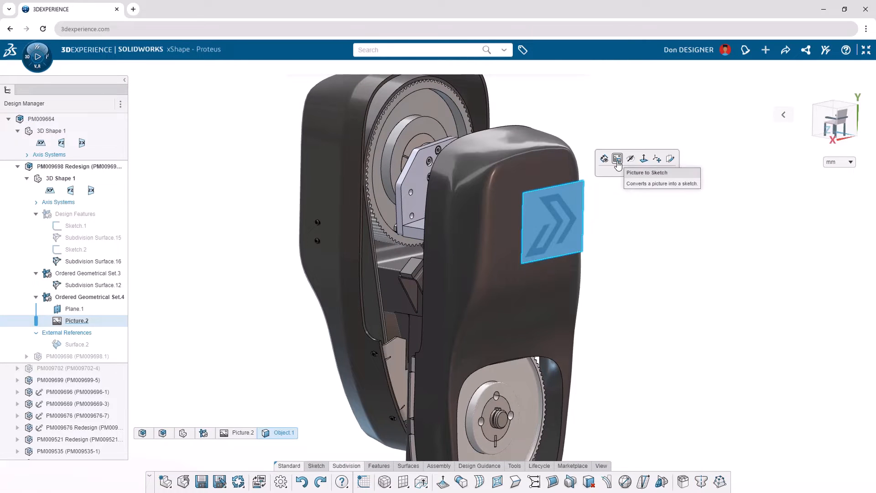
left_click(618, 159)
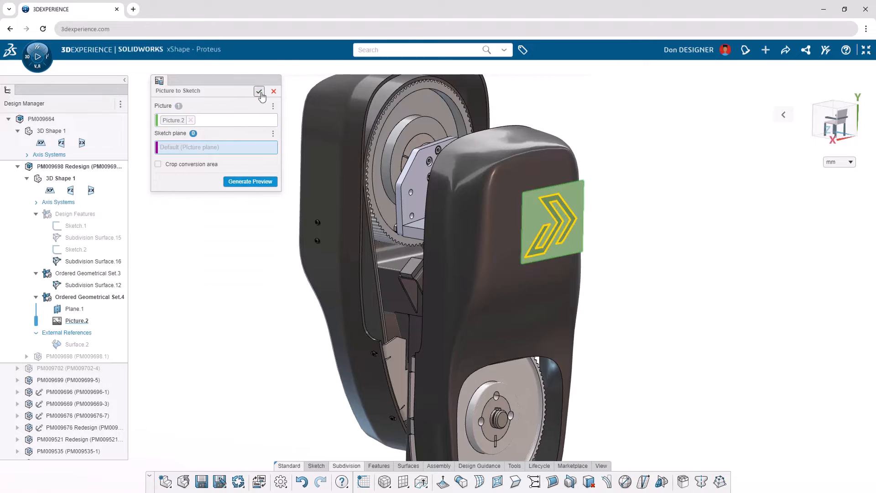
left_click(259, 91)
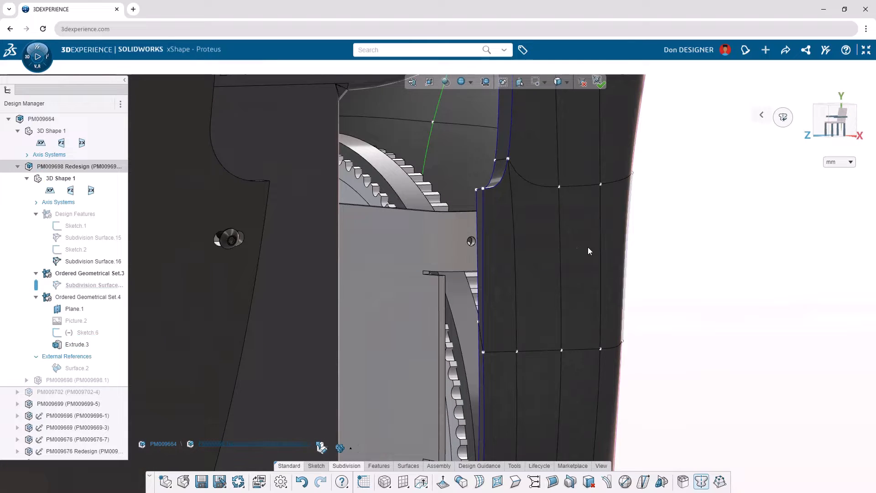
Step: In PM009622 Redesign, loft a solid between Sketch.1 and Sketch.25
left_click(501, 214)
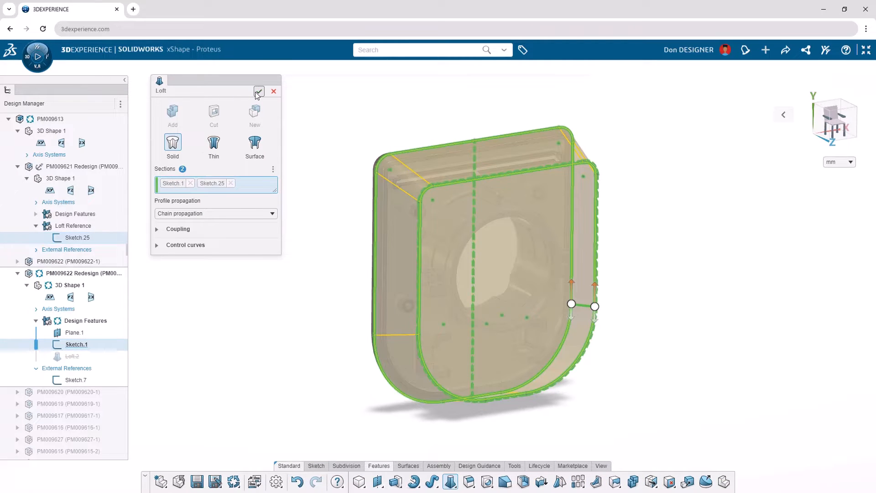
left_click(259, 92)
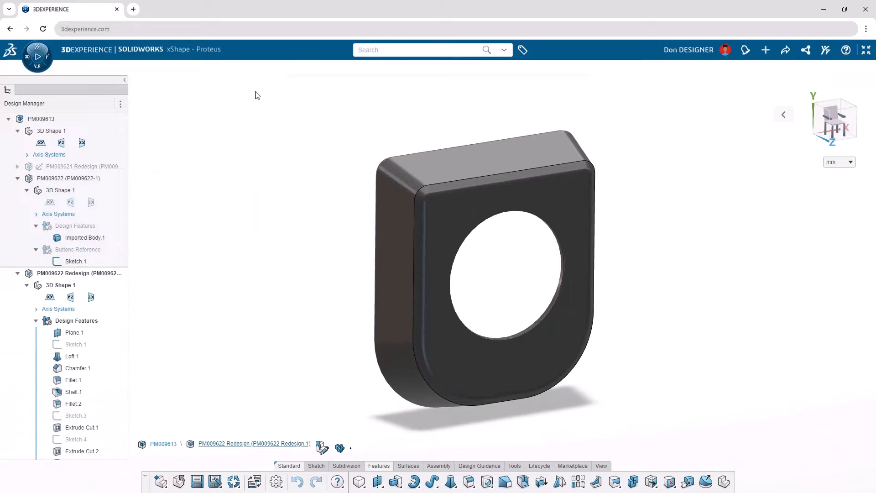
Step: Circular-pattern Extrude.6 and Hole.1 about Edge.1, 5 instances over 260 deg
left_click(395, 481)
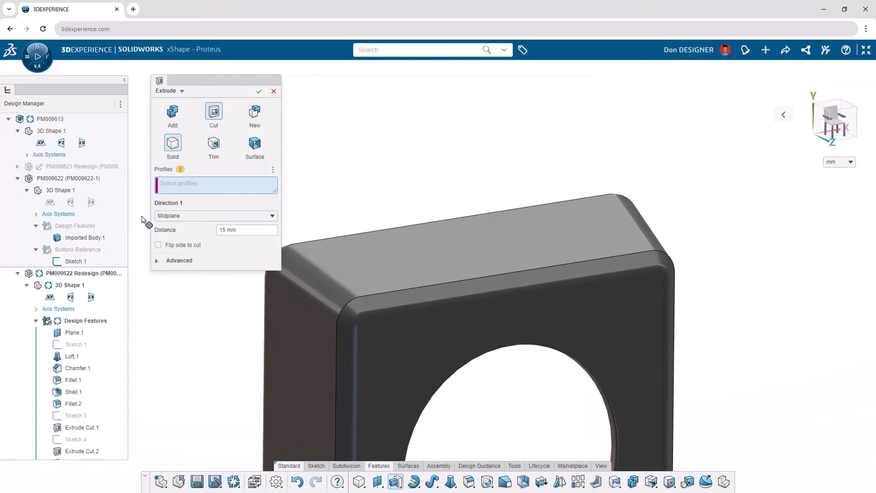
left_click(74, 262)
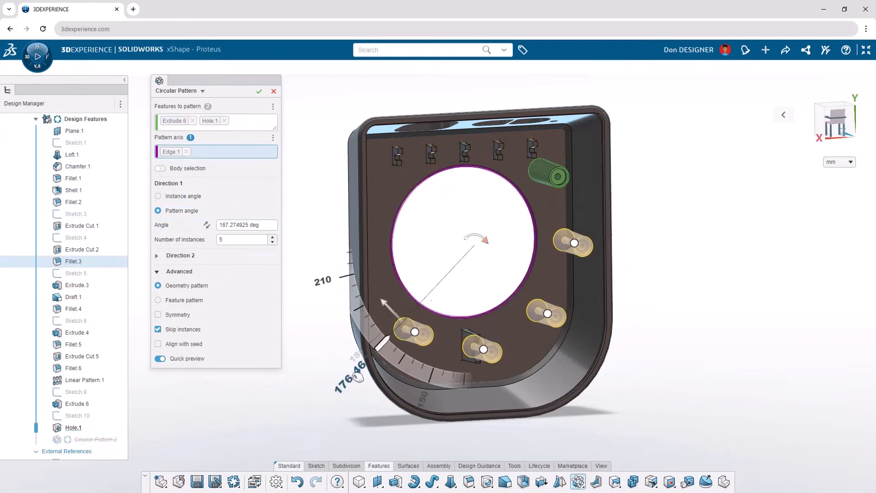
type("260 deg")
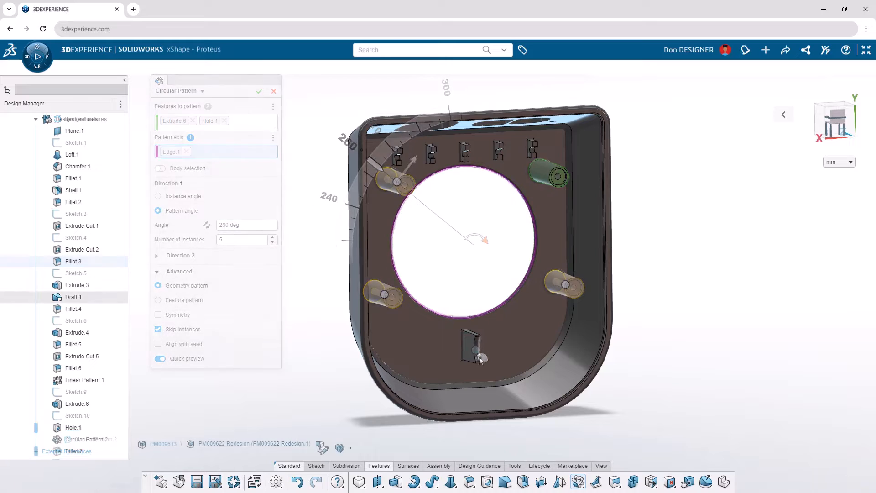
left_click(259, 91)
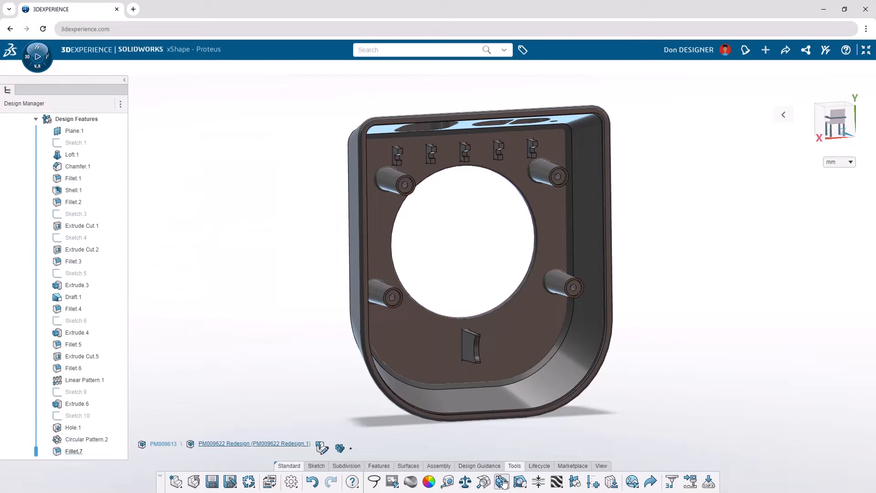
Step: Run a DFM Helper check on the bracket, revealing a minimum wall thickness warning
left_click(501, 482)
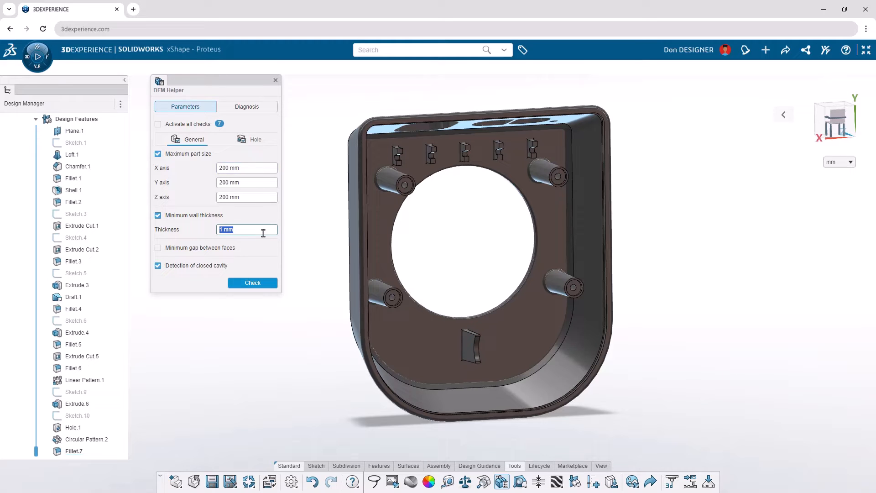
left_click(252, 282)
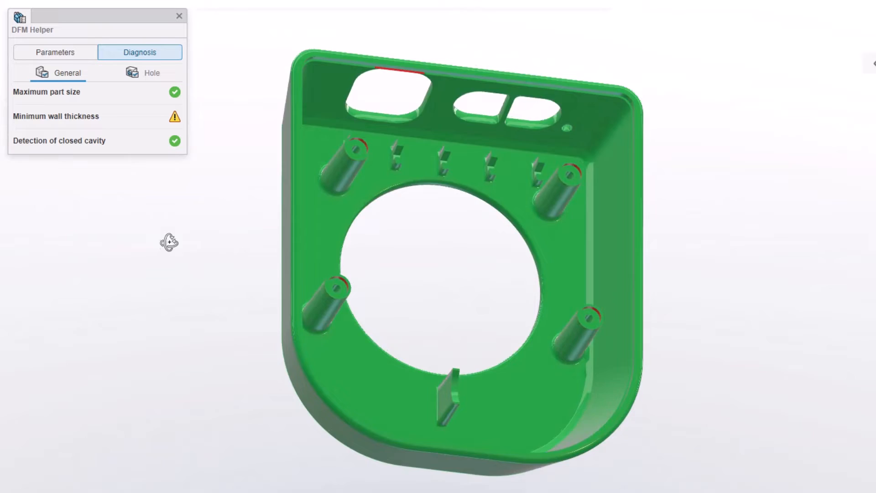
left_click(151, 72)
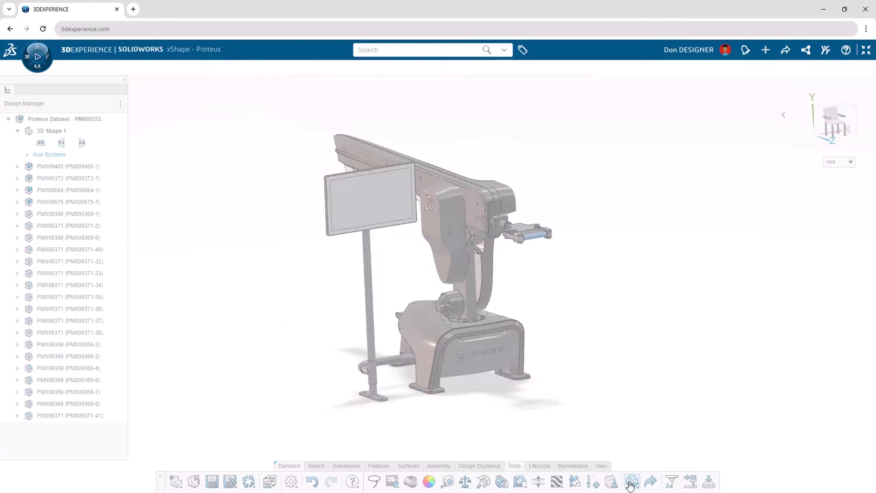
Step: Insert the Gym v2 environment around the Proteus assembly via Mixing Environment
left_click(631, 482)
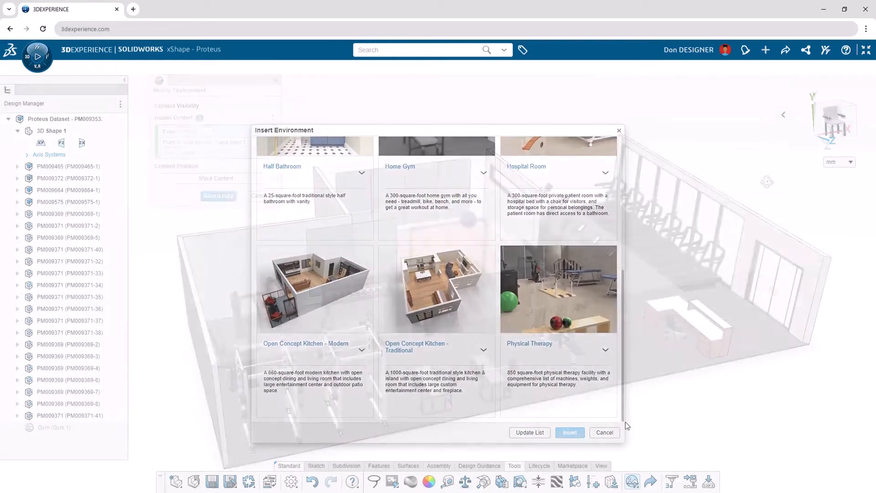
left_click(570, 432)
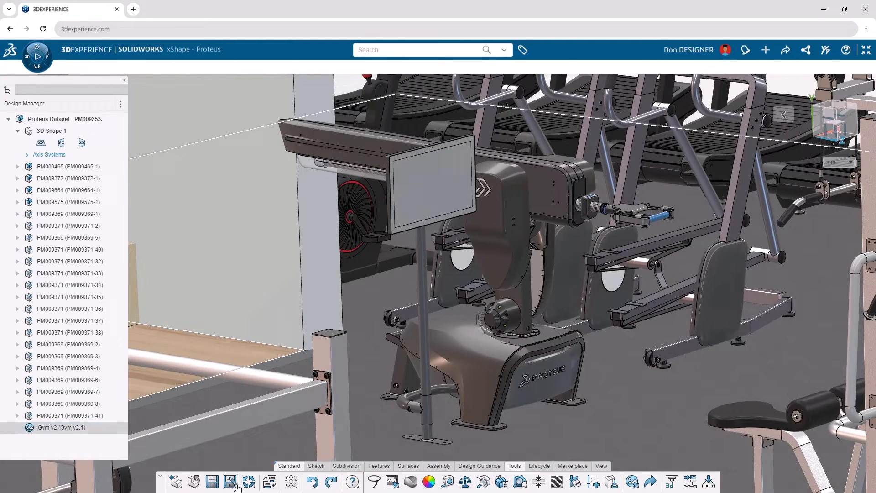
Step: Set 3MF export to custom resolution, maximum chordal deviation about 31.17 mm
left_click(230, 482)
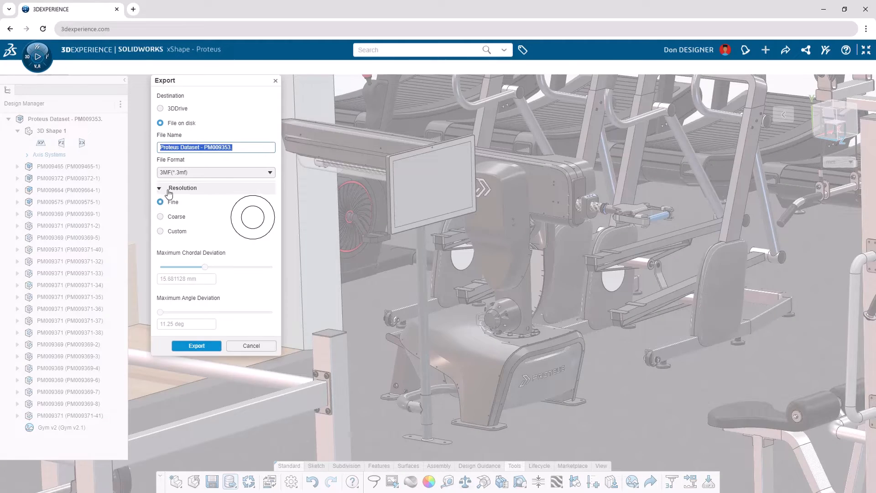
left_click_drag(206, 267, 254, 266)
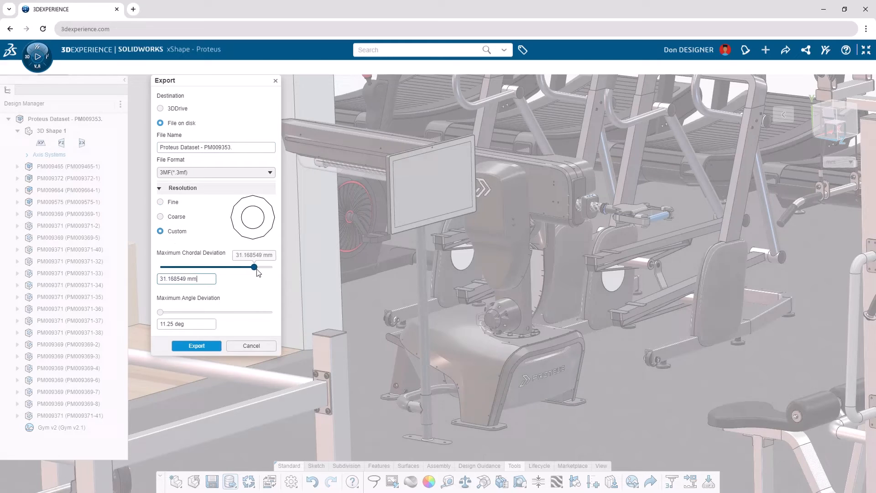
left_click_drag(255, 266, 172, 266)
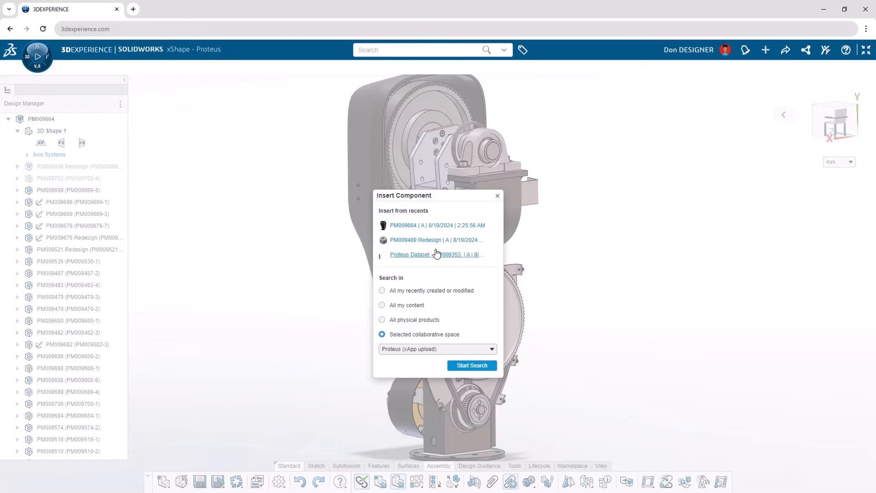
mouse_move(435, 239)
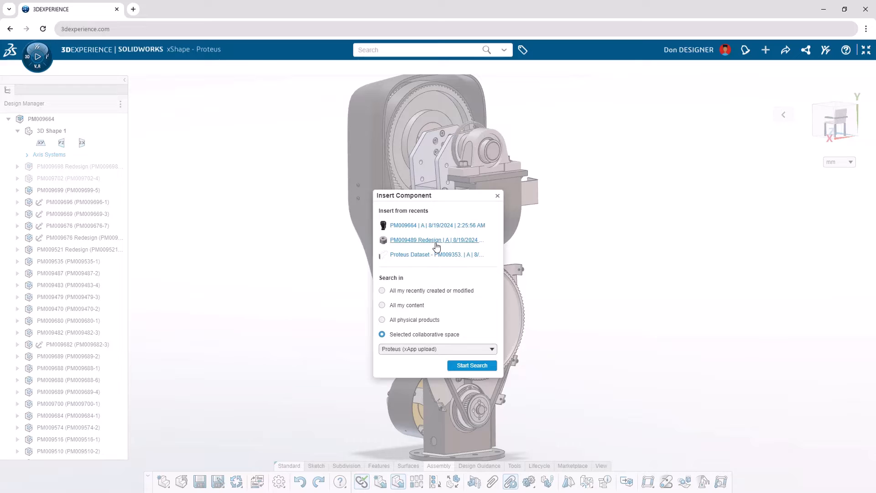
Step: Insert PM009489 Redesign from the recents list into the PM009664 assembly
left_click(496, 195)
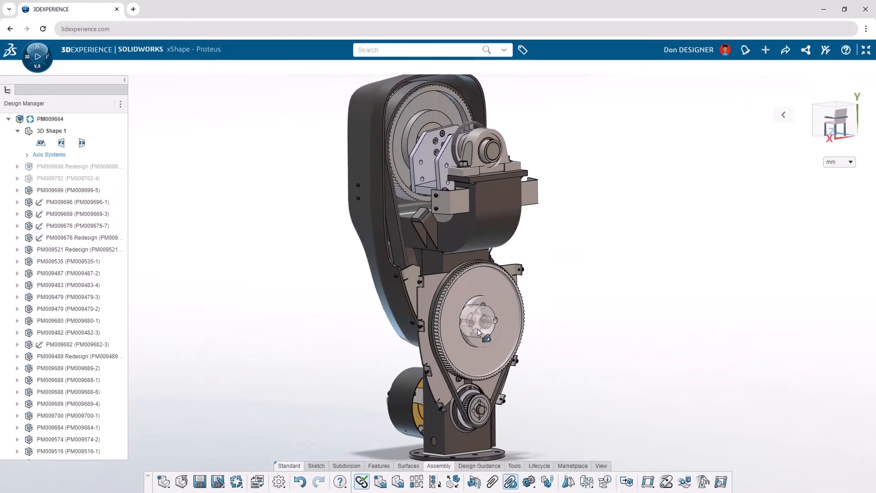
left_click(478, 321)
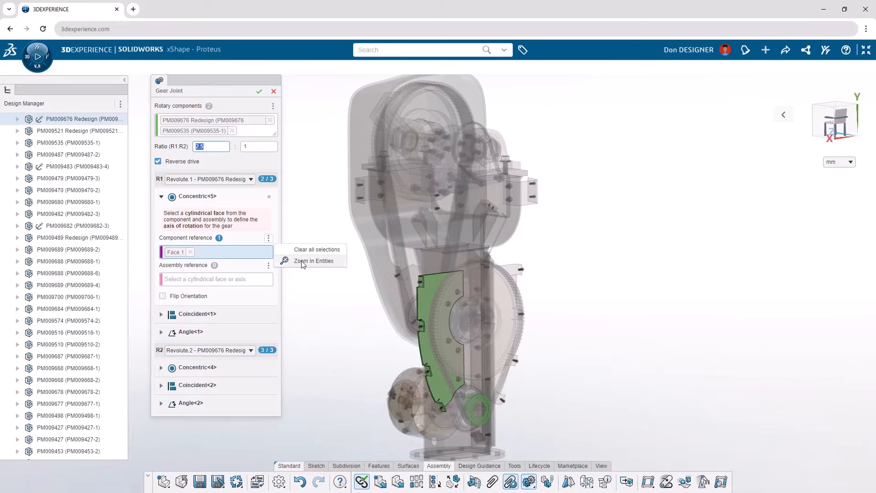
Step: Zoom in and select the gear's cylindrical face as the gear joint reference
left_click(314, 261)
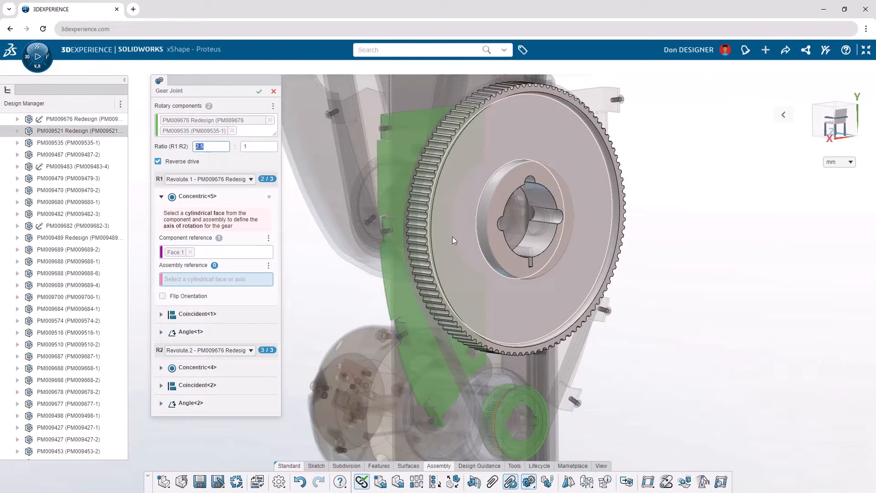
left_click(259, 91)
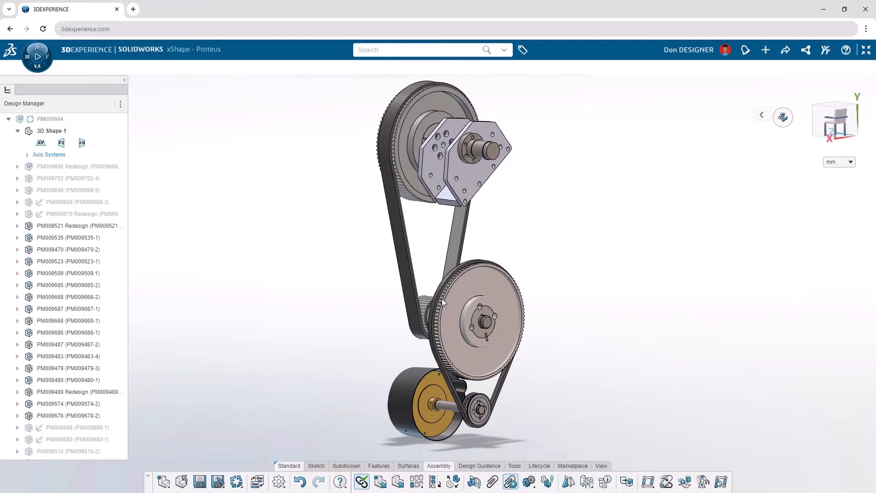
Step: Show the bearing block again, then isolate the PM009676 Redesign bracket plate
left_click(67, 249)
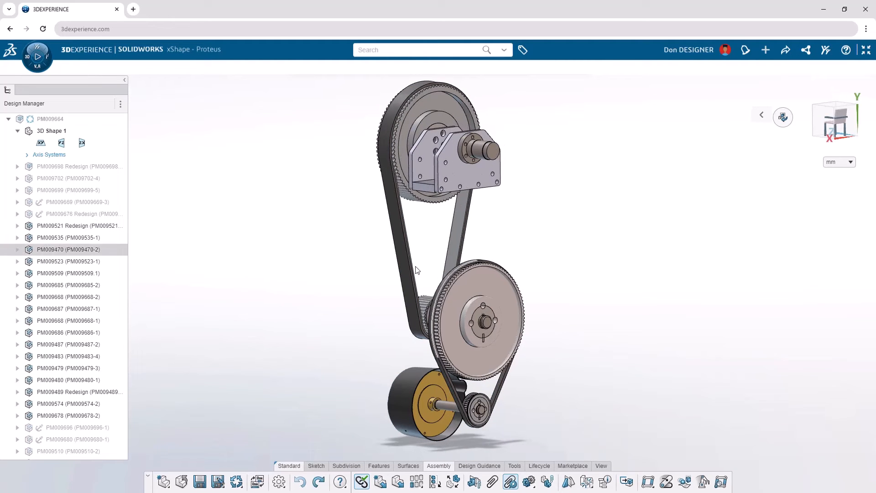
left_click(49, 118)
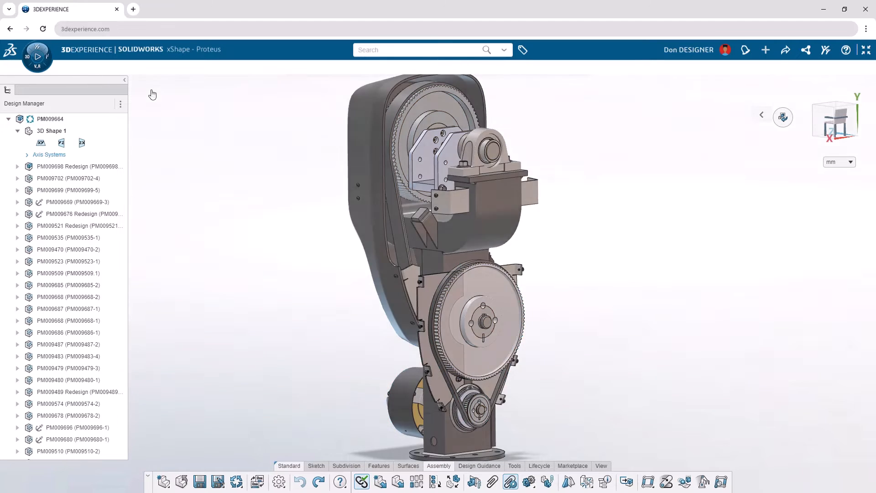
left_click(78, 214)
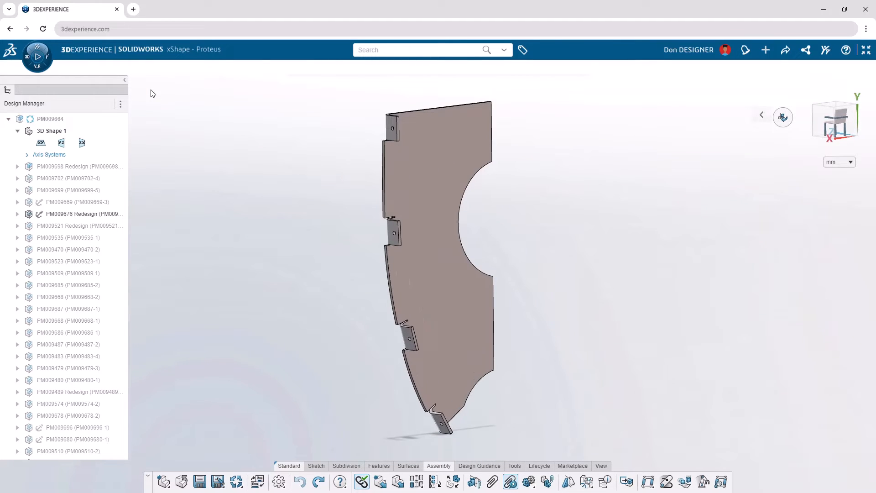
left_click(257, 482)
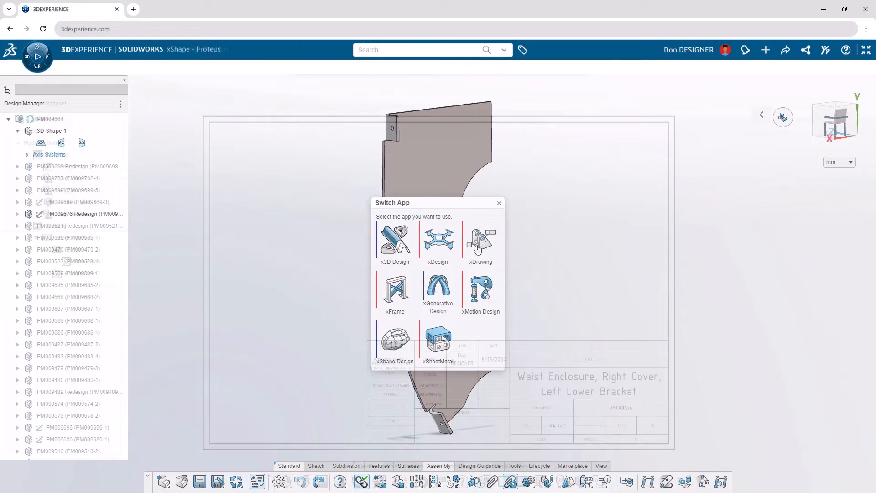
Step: Place dimensioned front, left, isometric and projected bracket views on Sheet.1
left_click(480, 241)
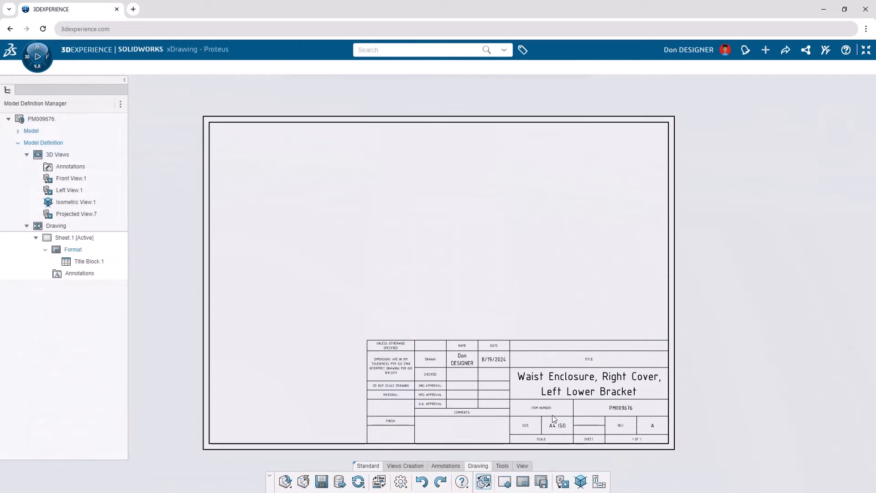
left_click(561, 481)
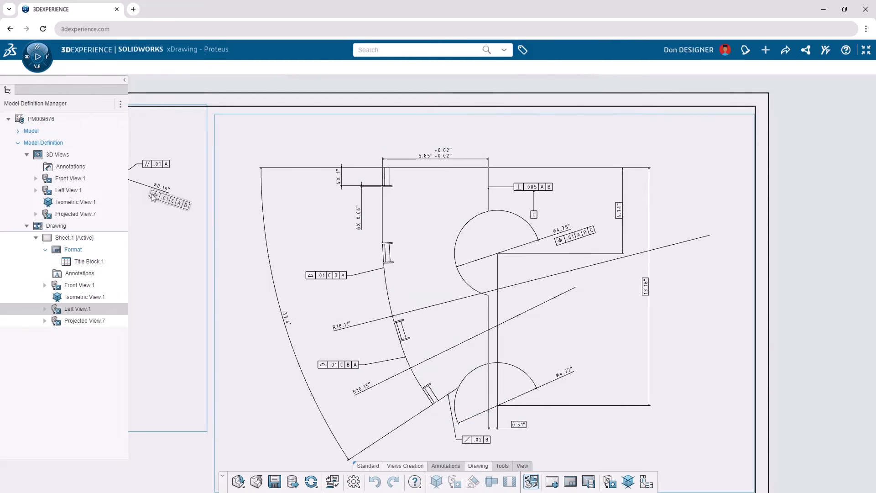
double_click(71, 178)
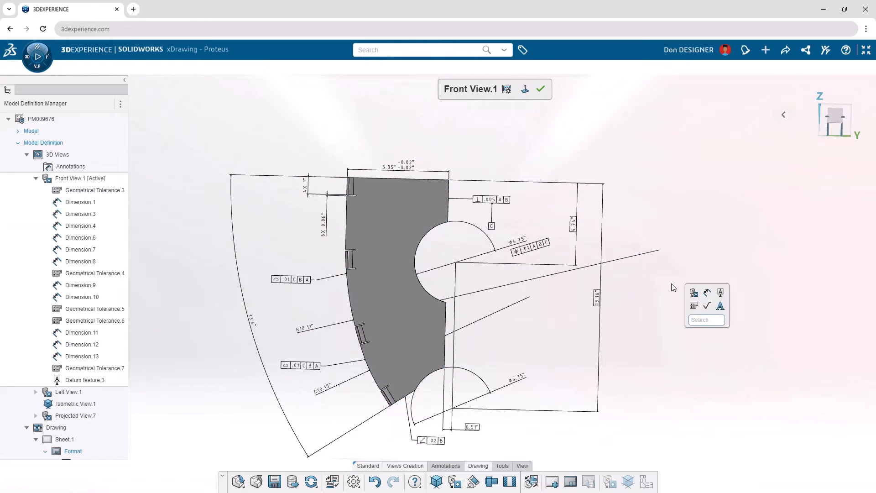
Step: Create a flattened view of the bracket plate using Flatten View
type("flat")
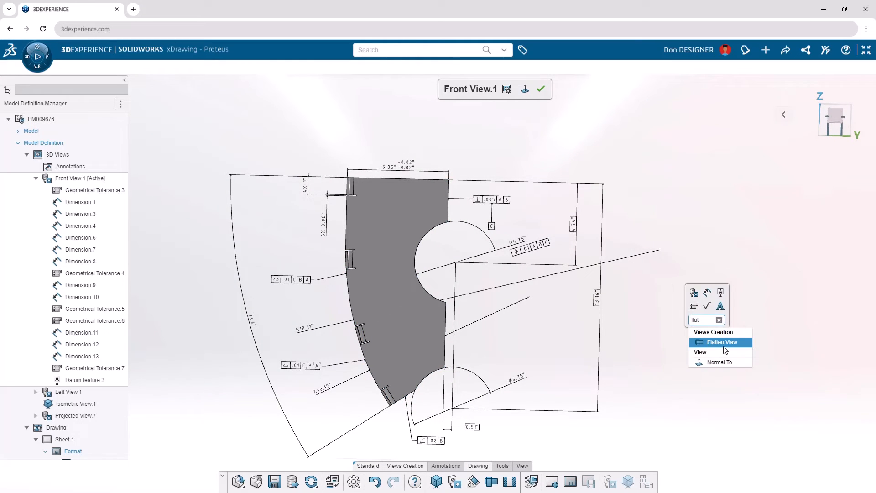
left_click(720, 342)
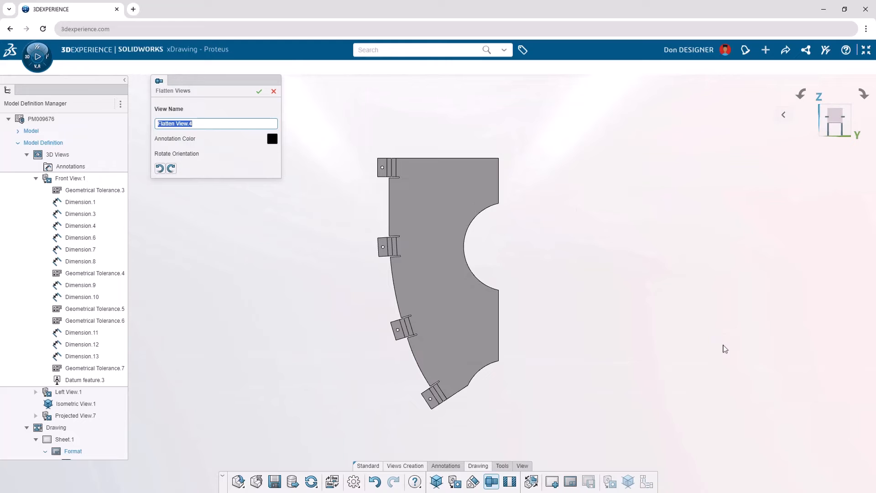
left_click(259, 91)
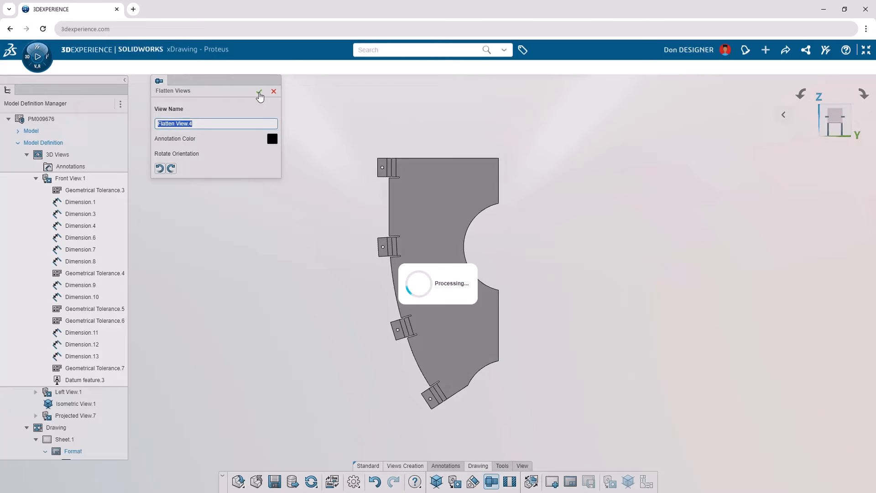
Step: Add a bend table and position it above the flat pattern
left_click(259, 91)
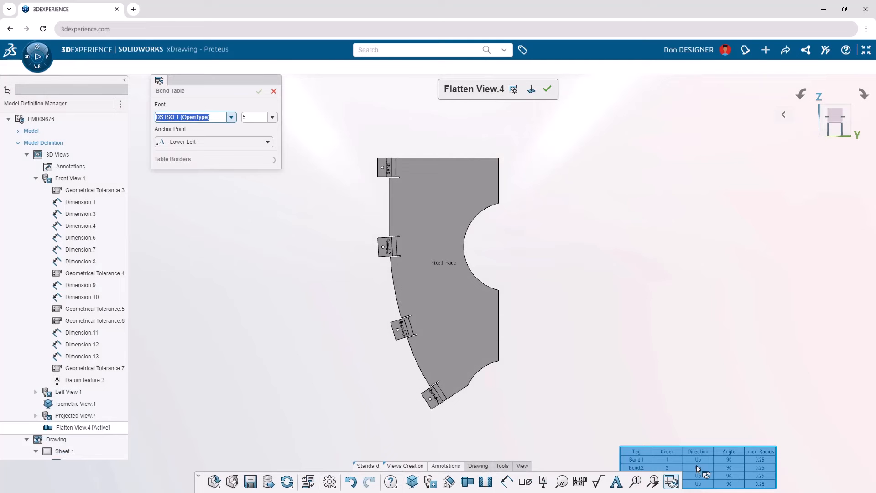
left_click_drag(698, 466, 442, 129)
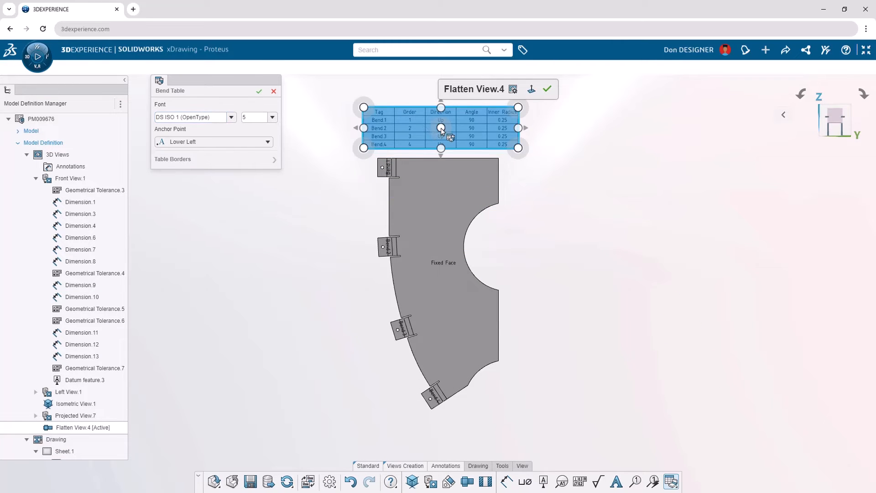
left_click(259, 92)
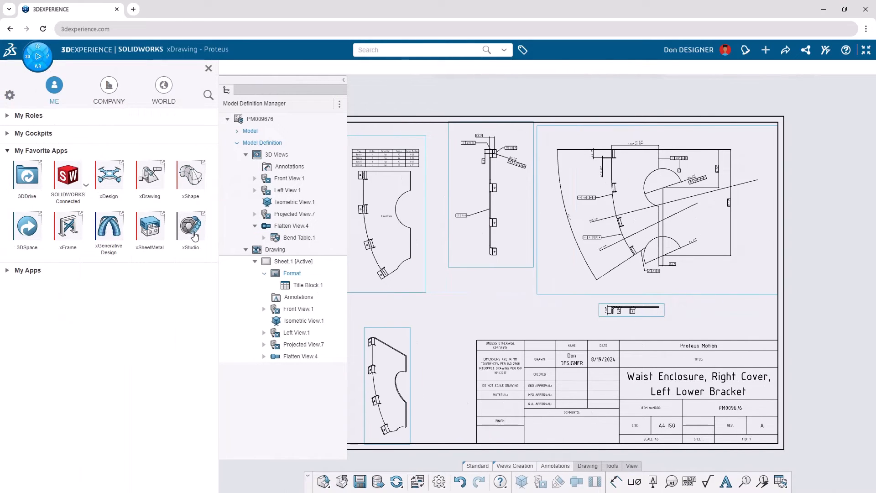
Step: Launch xStudio and drag the Proteus dataset from Content into the studio
left_click(190, 227)
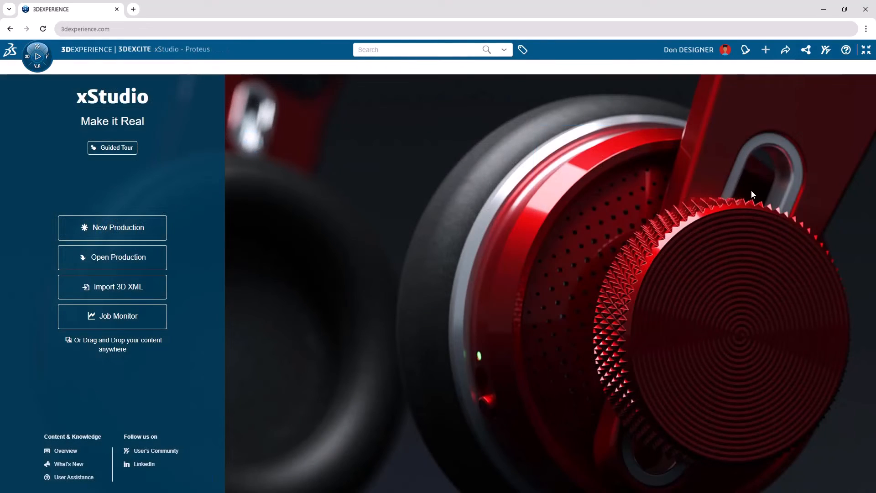
left_click(807, 50)
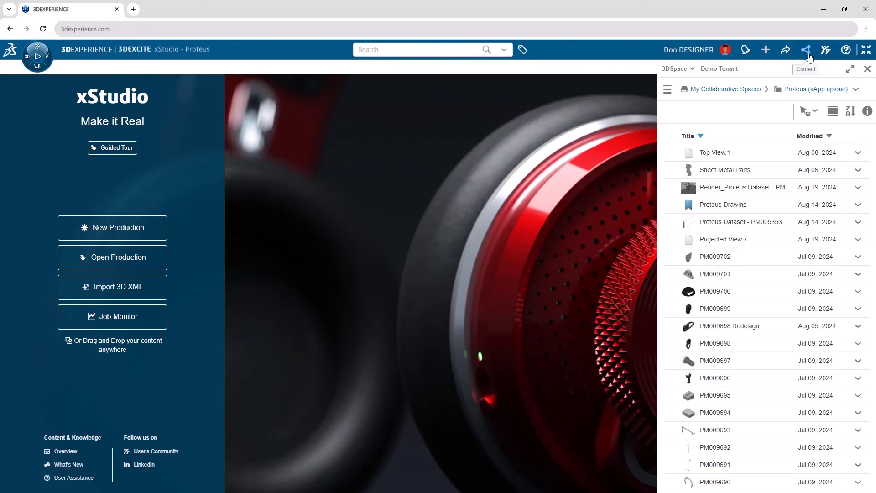
left_click_drag(726, 187, 635, 209)
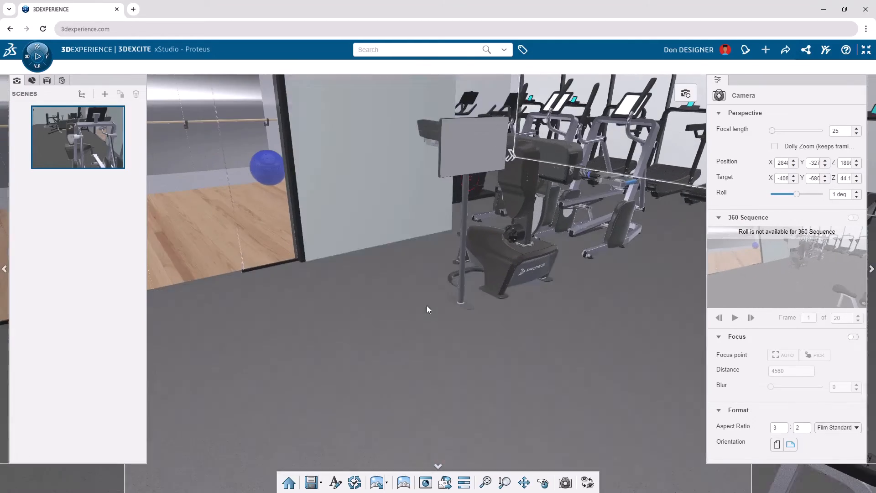
Step: Orbit to a new camera shot with focal length 20 and HD Standard 16:9 aspect
left_click_drag(428, 309, 550, 285)
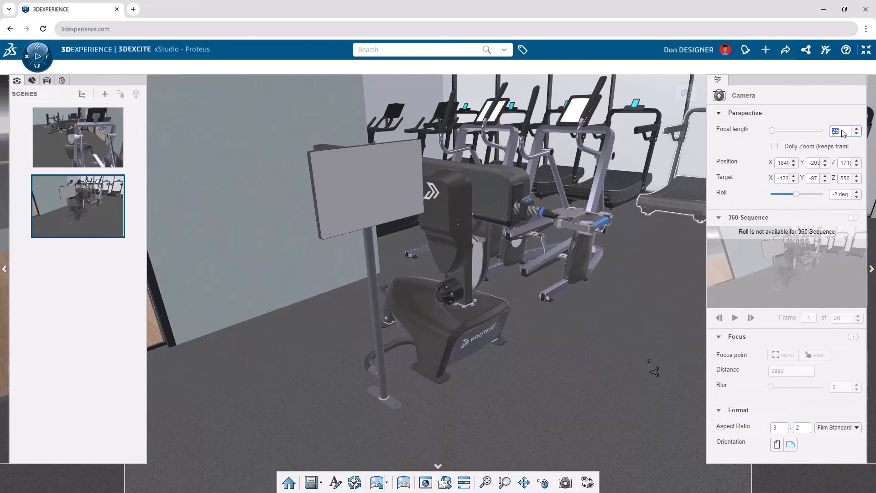
type("20")
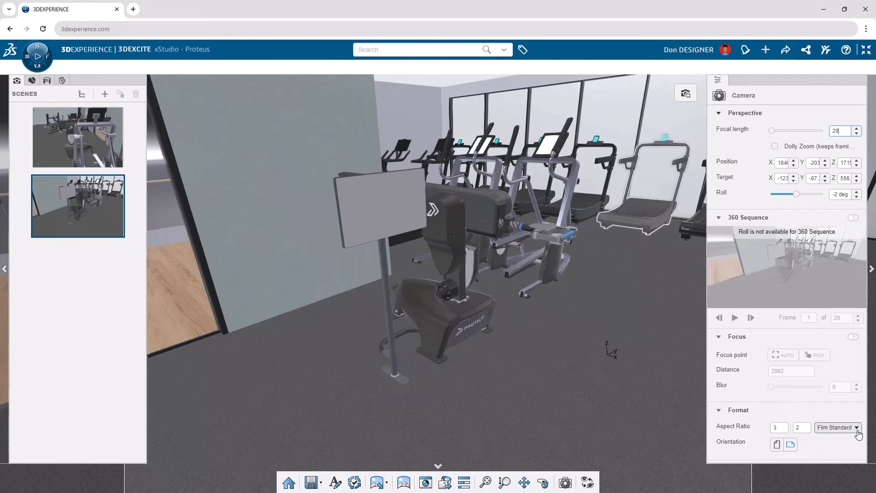
left_click(856, 427)
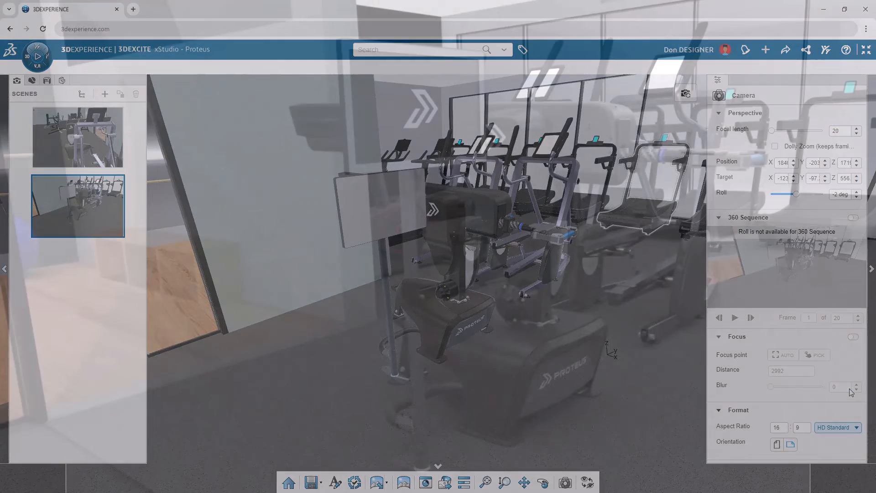